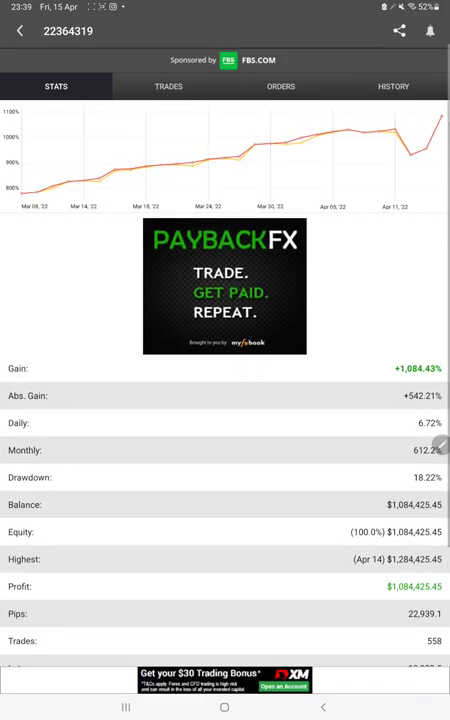
- Scroll the Stats tab to underline Gain, Drawdown, Profit, Pips, Deposits and Withdrawals
scroll(down, 3)
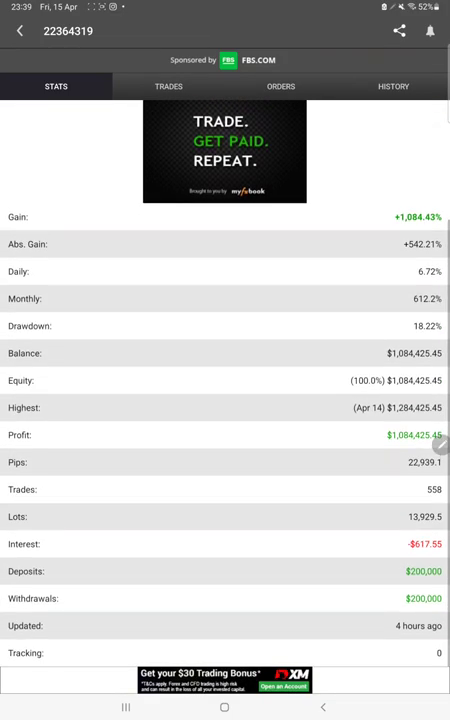
scroll(down, 3)
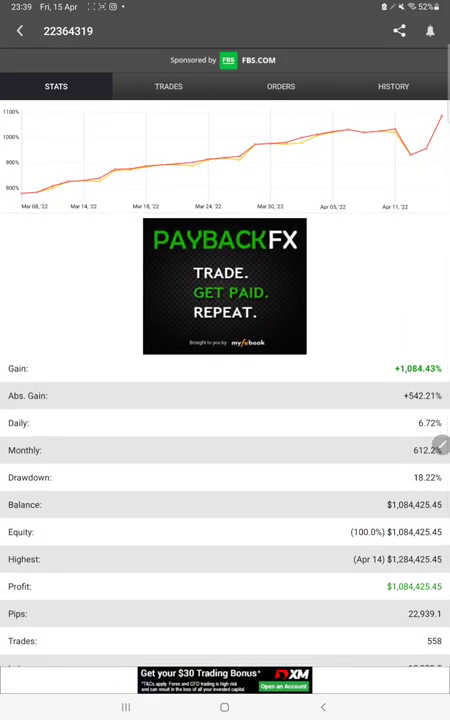
scroll(down, 3)
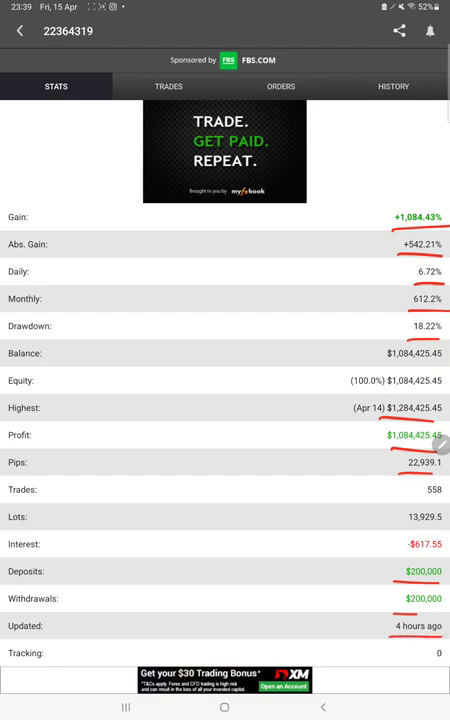
- Browse the closed GOLD long trades in the Trades History tab
click(168, 86)
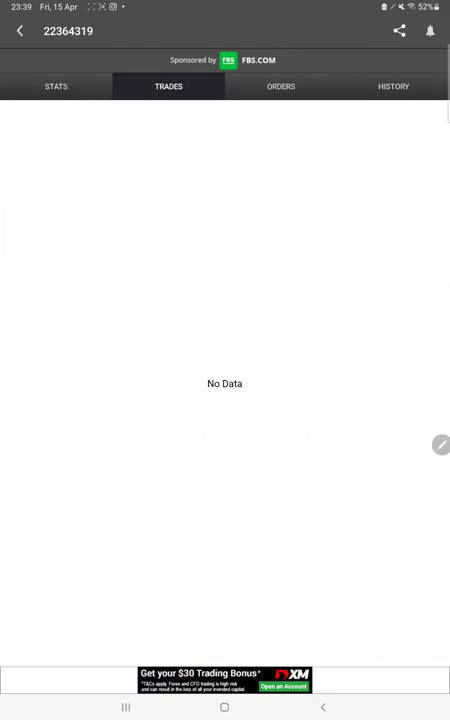
click(392, 86)
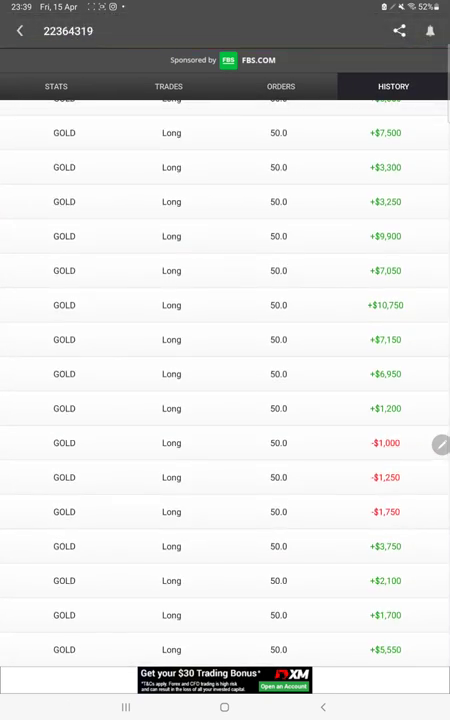
scroll(down, 3)
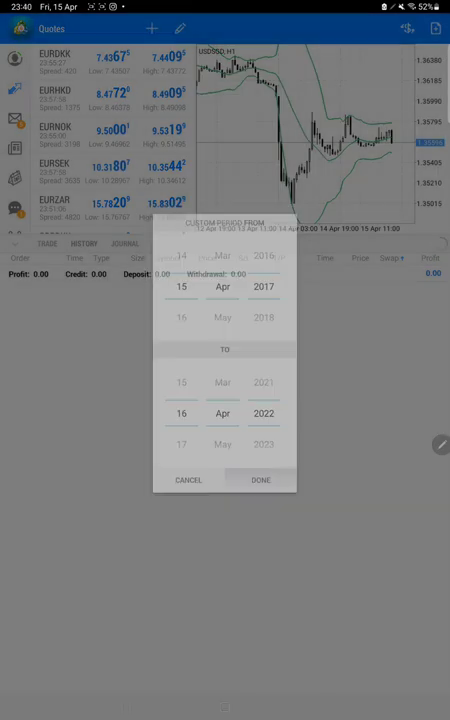
- Confirm the custom history range of 15 Apr 2017 to 16 Apr 2022
click(260, 480)
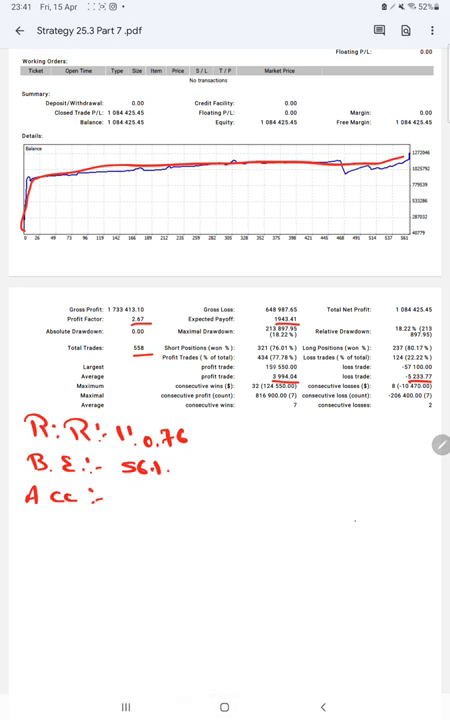
- Write 77% after Acc and 21% beneath the underlined Profit Trades figure
text(771)
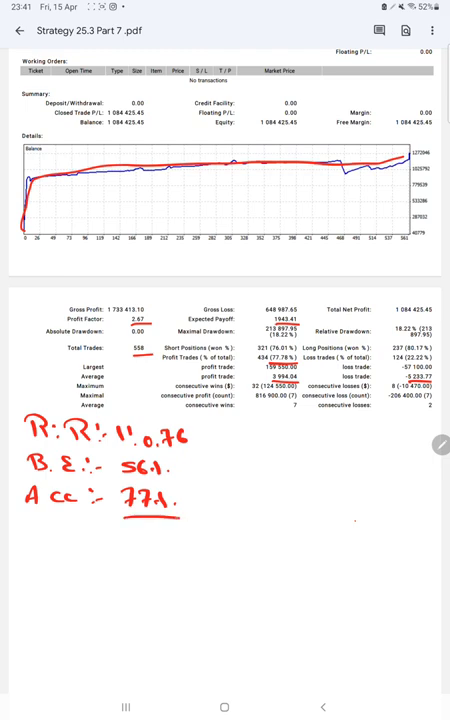
text(211.1)
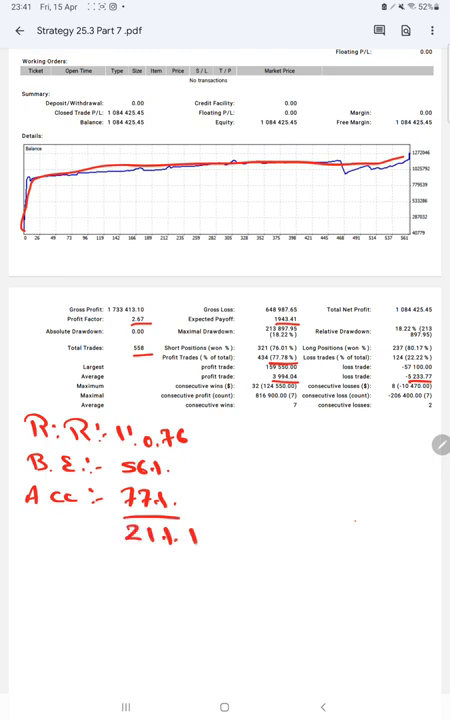